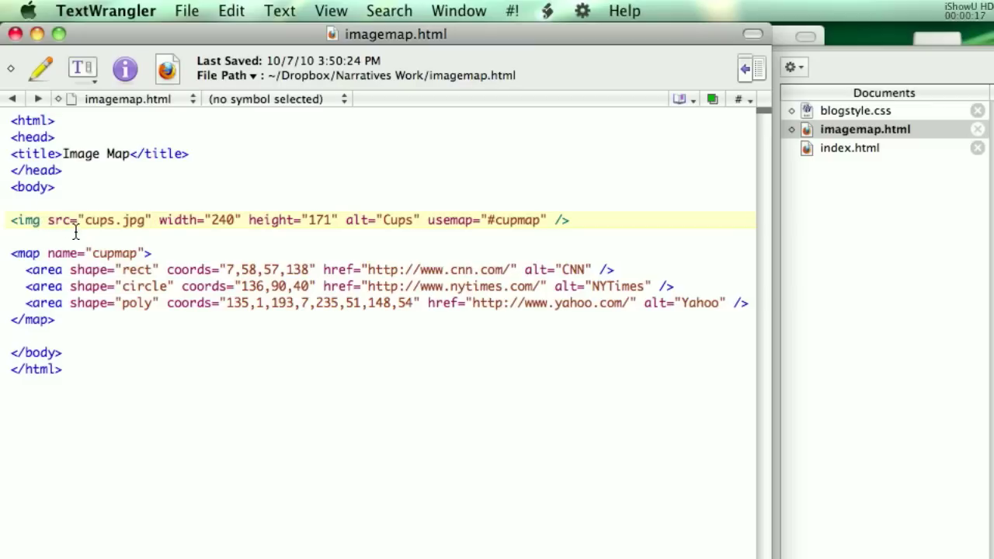
# - Review the rect, circle and poly area coordinates in imagemap.html, then switch to Finder
pyautogui.click(149, 221)
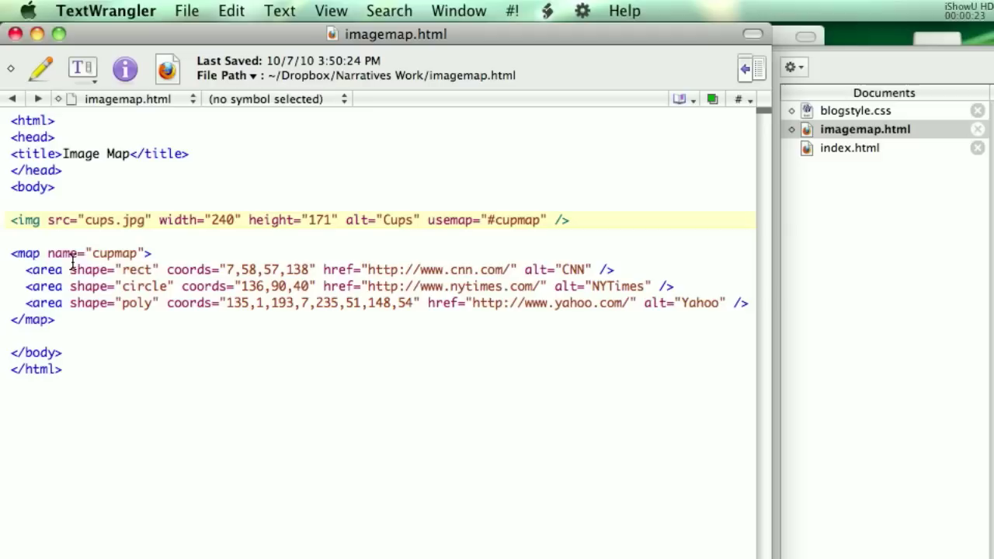
pyautogui.moveTo(70, 239)
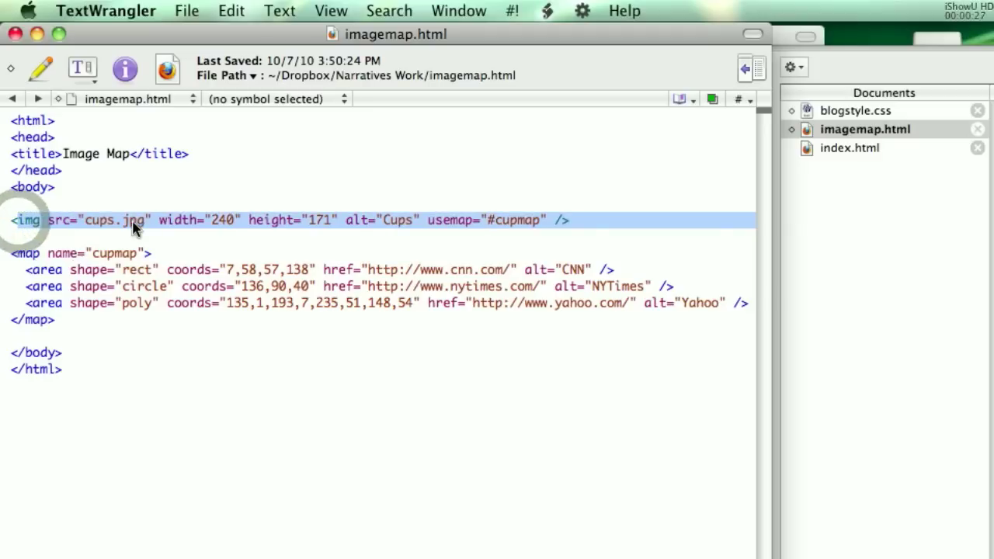
pyautogui.click(143, 227)
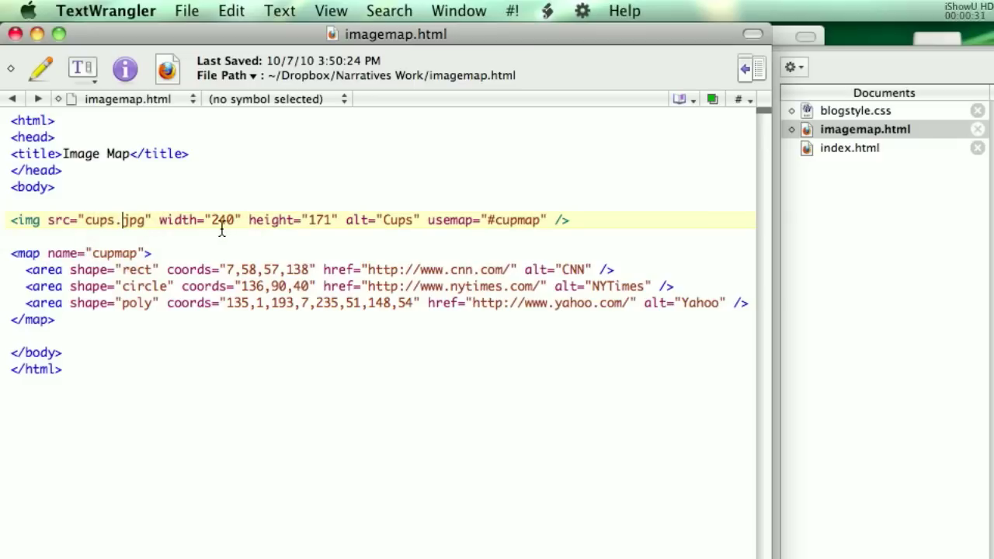
pyautogui.moveTo(421, 236)
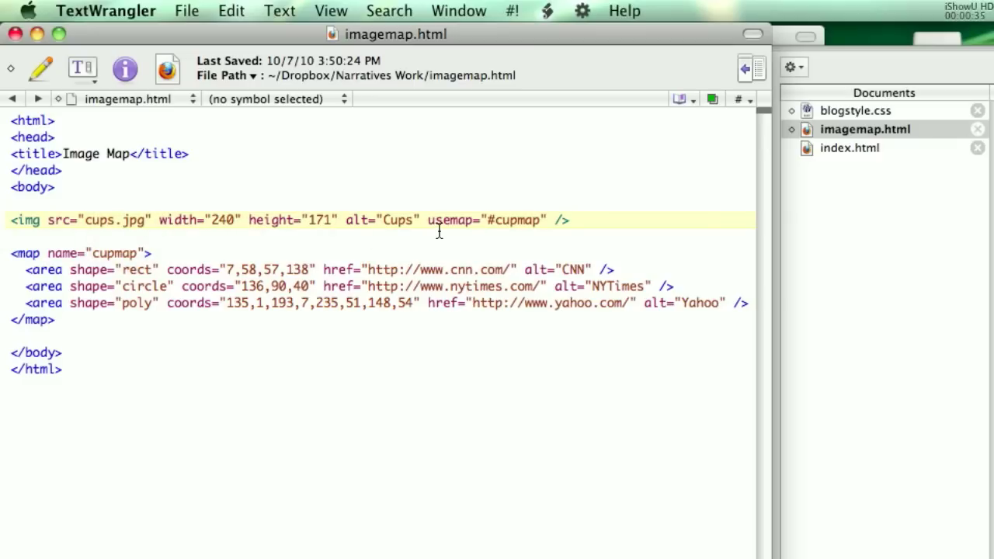
pyautogui.moveTo(494, 227)
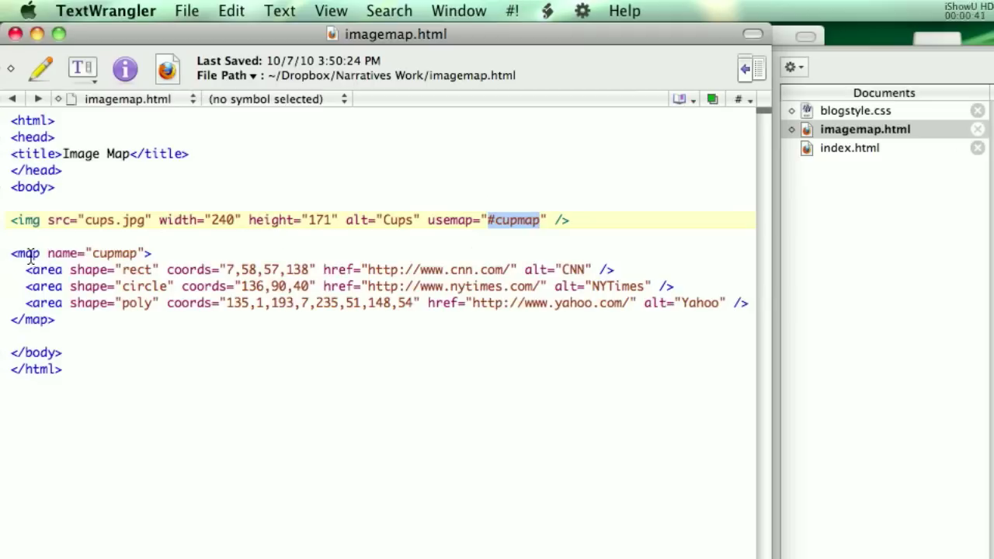
pyautogui.moveTo(106, 257)
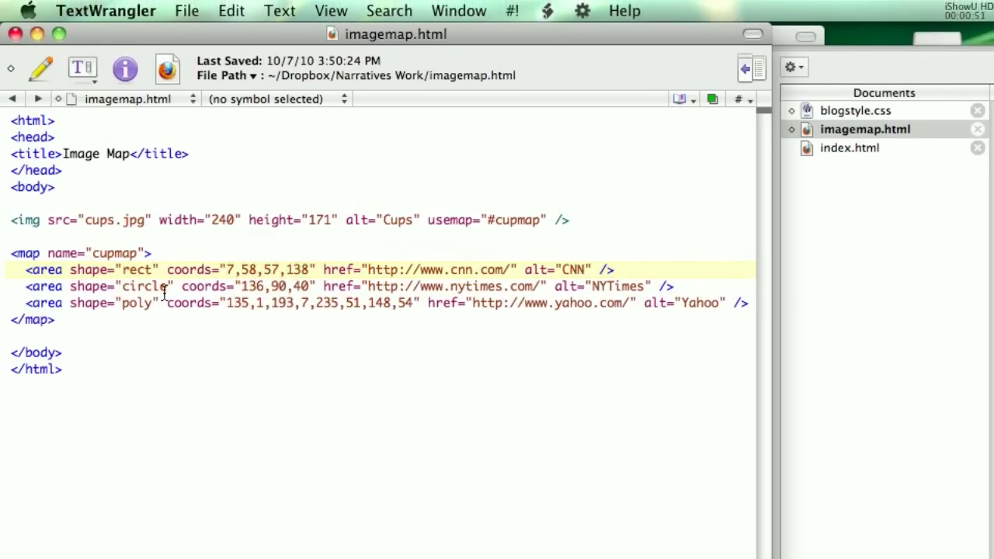
pyautogui.click(264, 270)
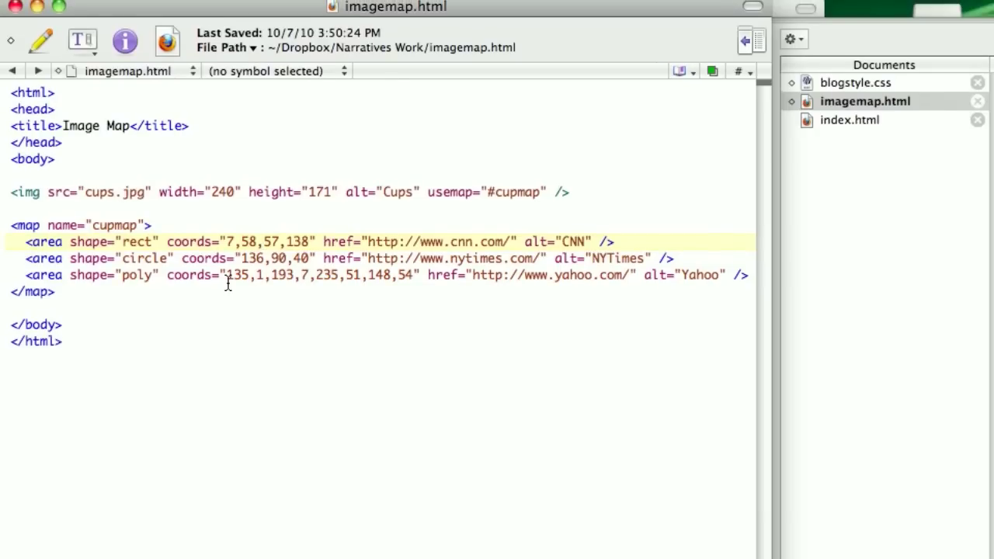
pyautogui.click(264, 242)
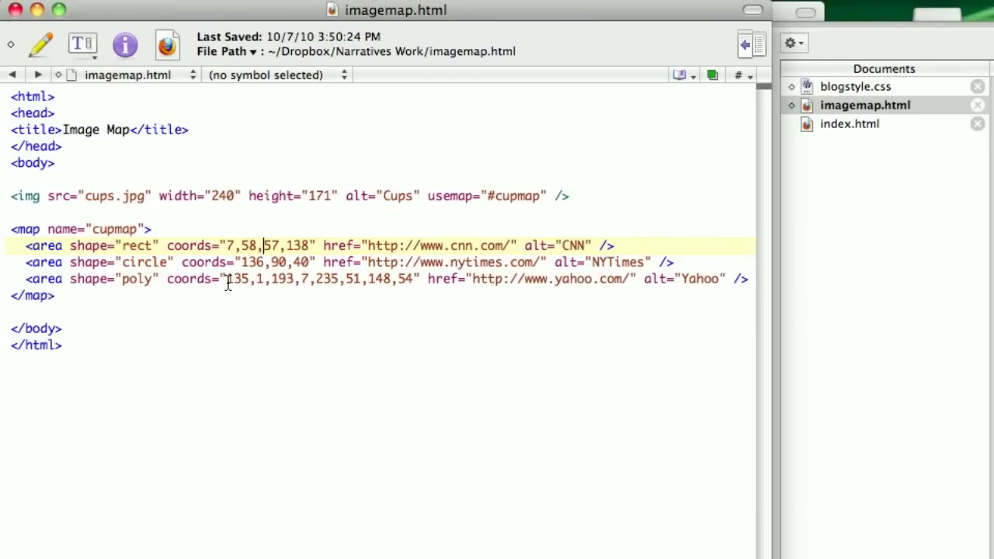
pyautogui.doubleClick(233, 280)
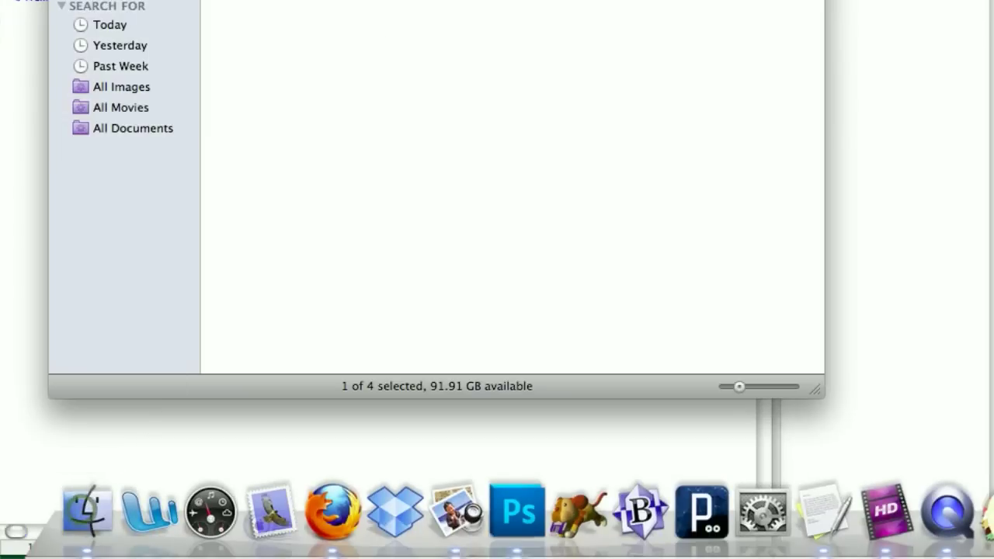
# - Launch cups.jpg from the Narratives Work folder in Adobe Photoshop CS5 via Open With
pyautogui.rightClick(273, 121)
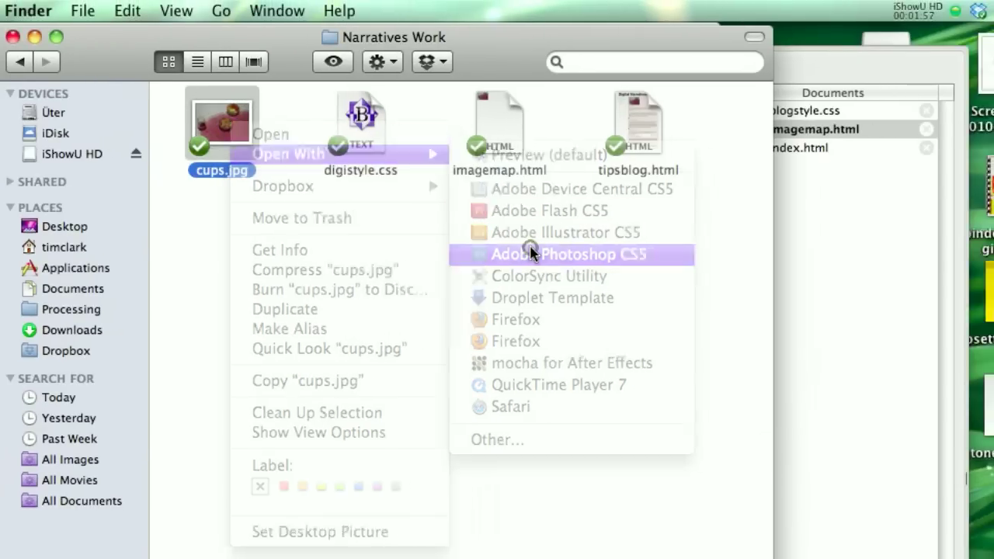
pyautogui.click(569, 255)
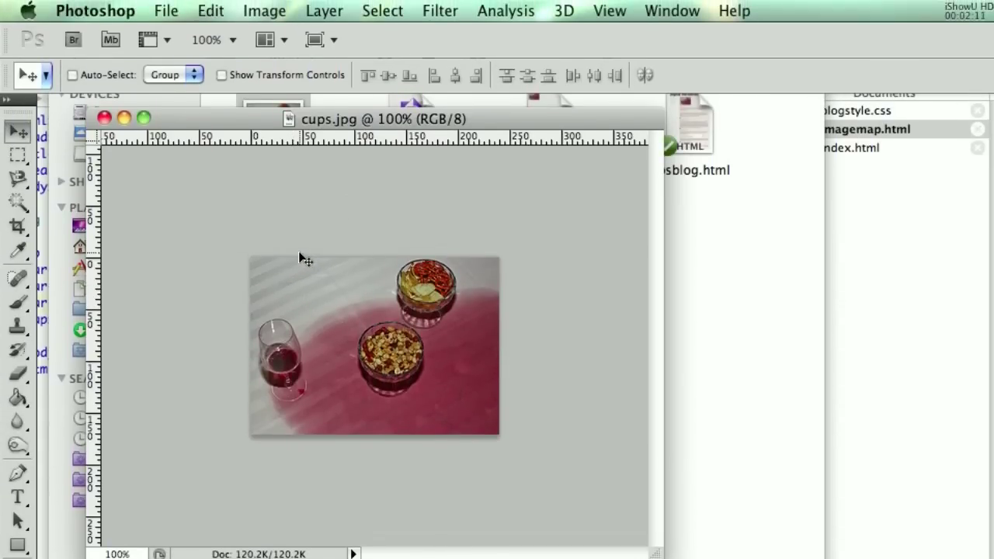
pyautogui.moveTo(295, 237)
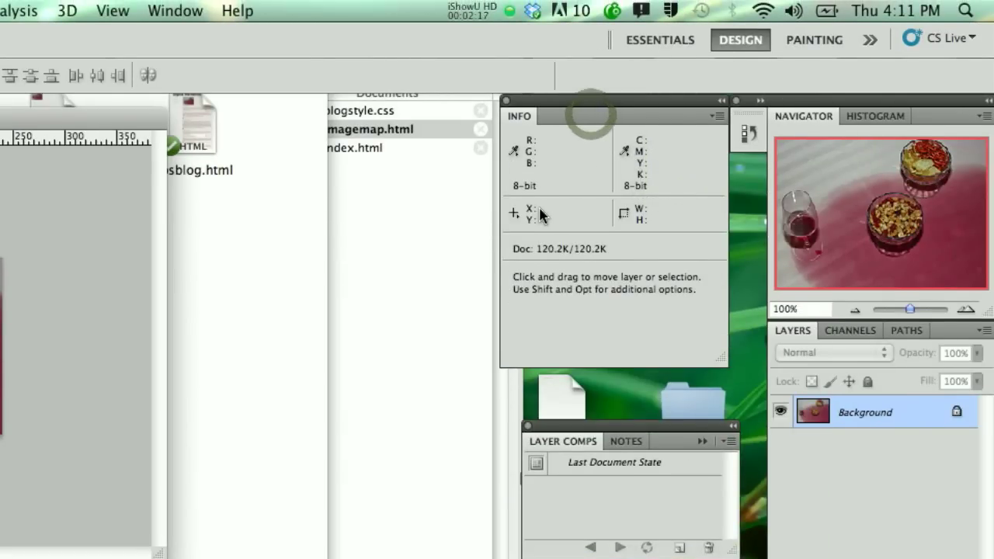
pyautogui.moveTo(573, 108)
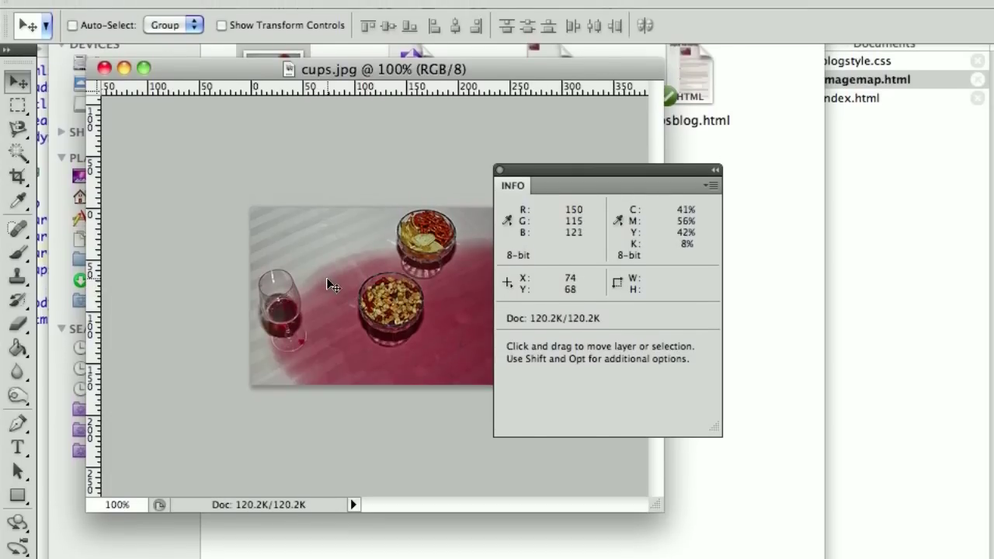
# - Show the Info panel beside cups.jpg from the Window menu to read pointer coordinates
pyautogui.click(535, 9)
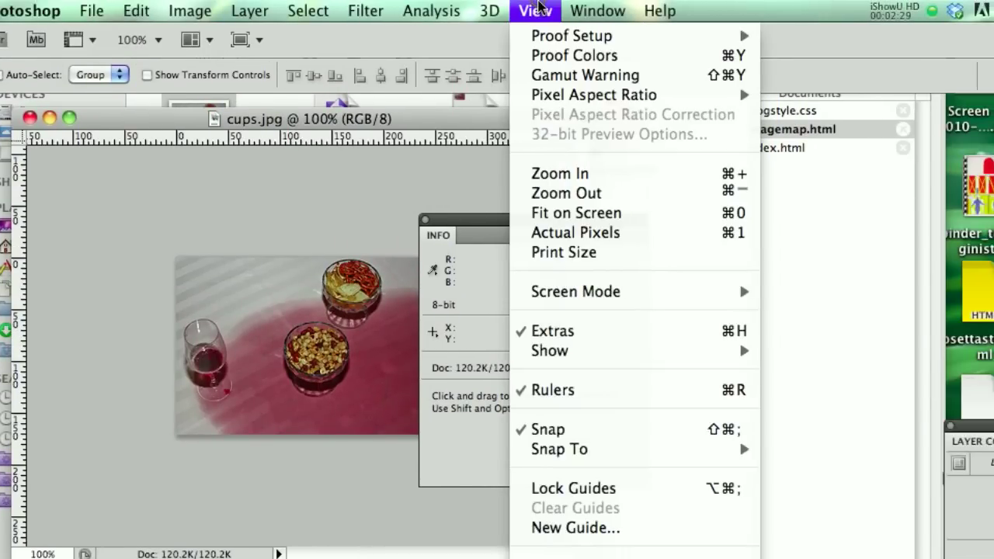
pyautogui.click(596, 9)
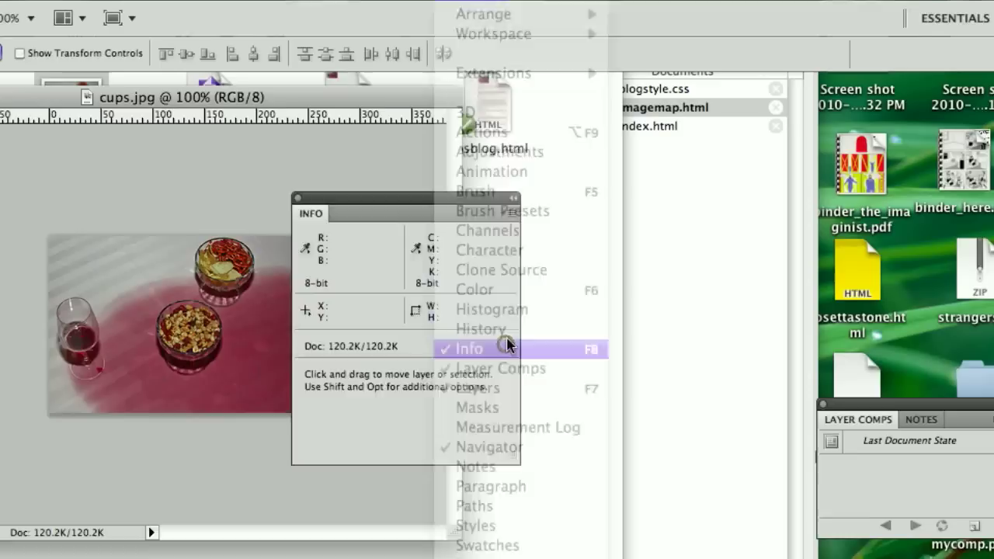
pyautogui.click(466, 348)
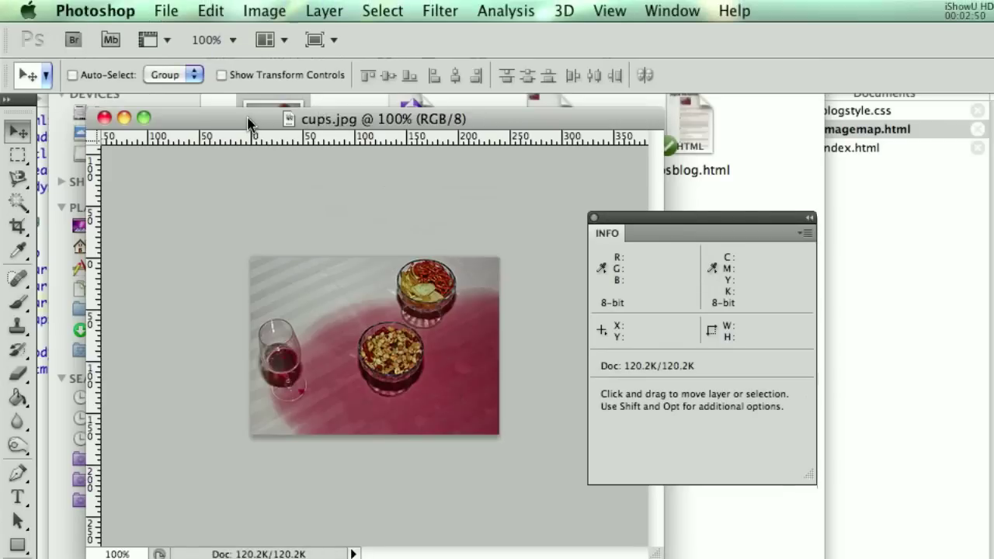
# - Set the ruler units to pixels in the Units & Rulers preferences
pyautogui.click(95, 11)
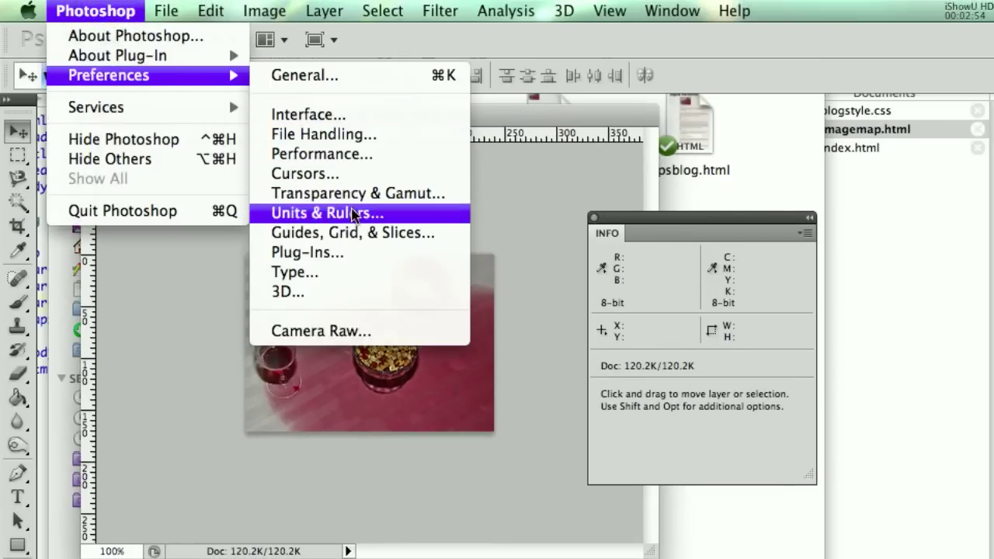
pyautogui.click(326, 212)
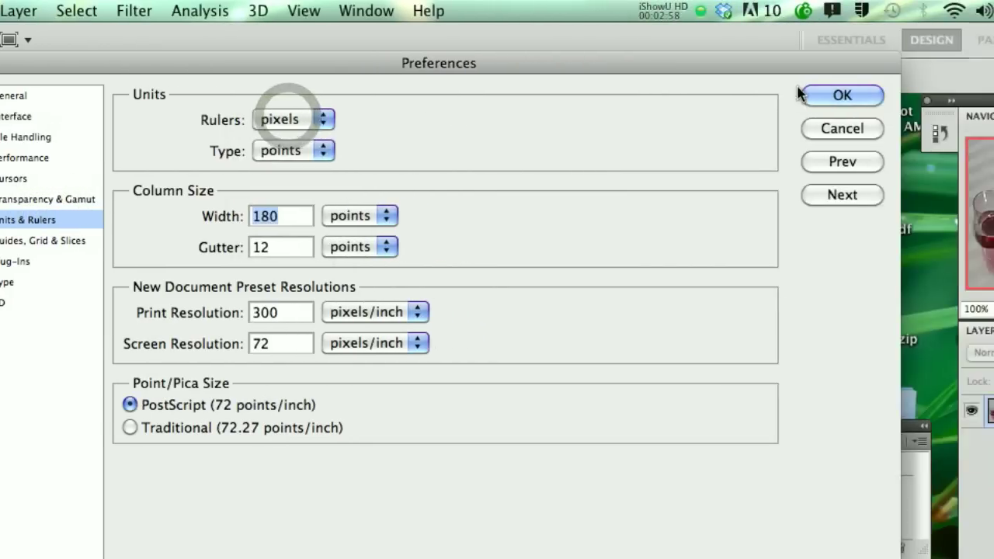
pyautogui.click(841, 95)
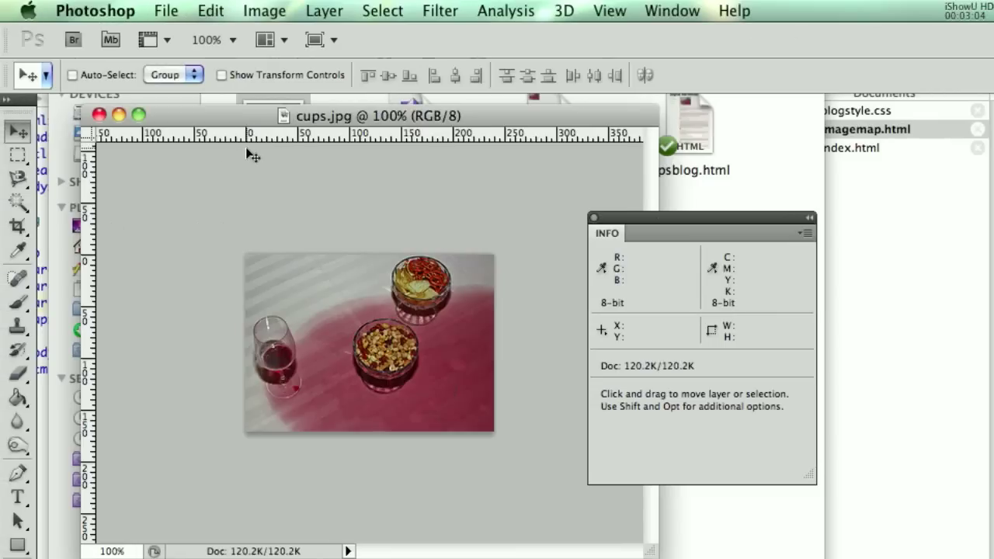
pyautogui.moveTo(505, 155)
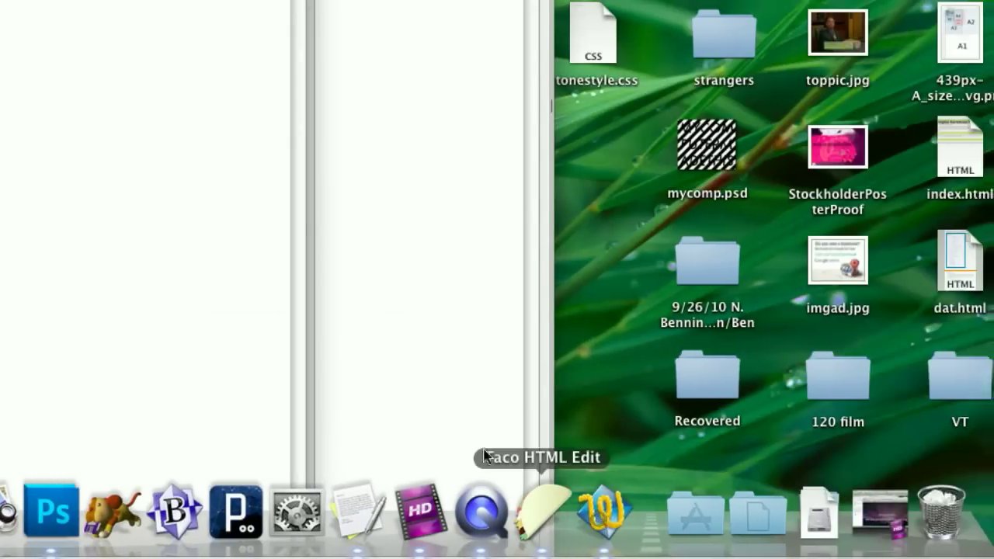
# - Bring imagemap.html forward in TextWrangler and point out the rectangle area's coordinates
pyautogui.click(536, 525)
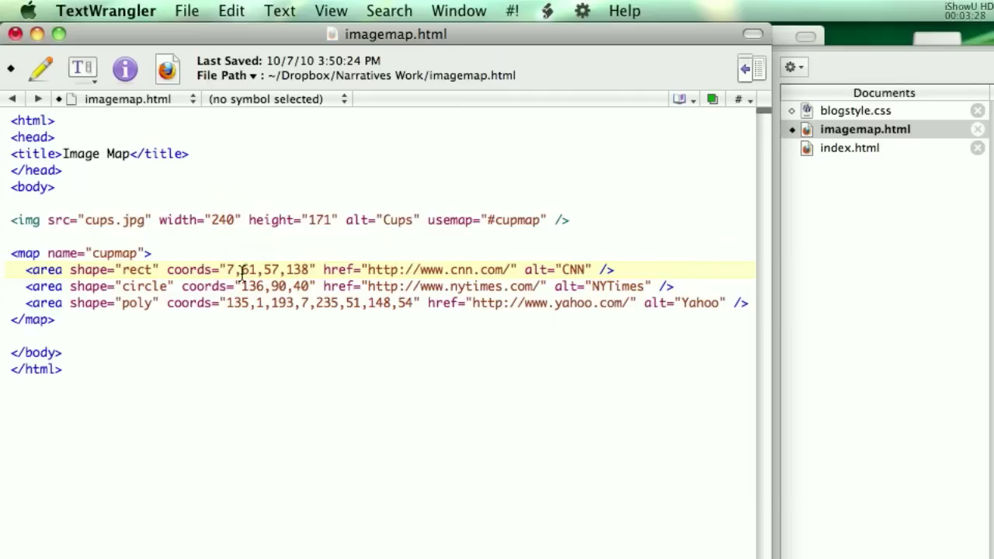
pyautogui.click(515, 511)
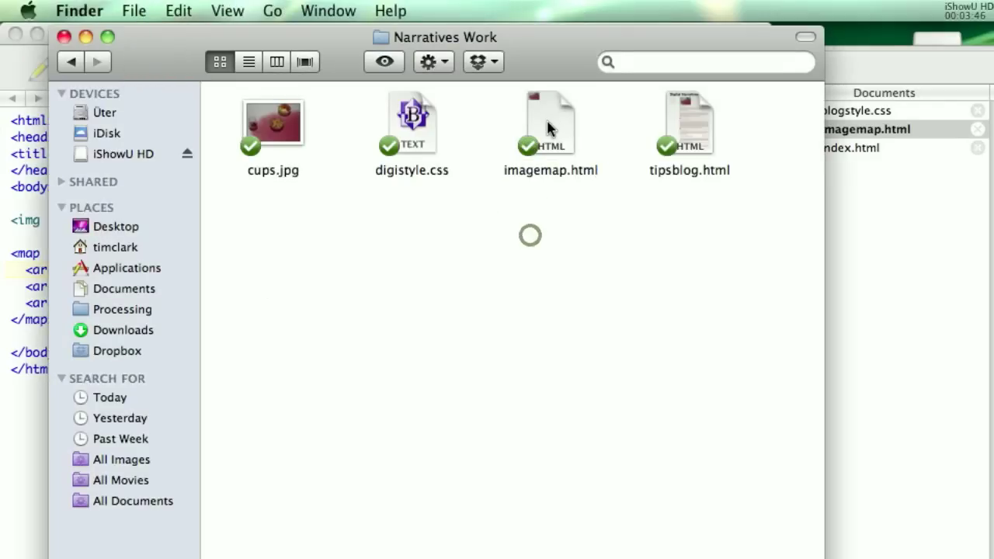
# - Load imagemap.html in Firefox and follow the wine glass hotspot to CNN
pyautogui.doubleClick(550, 121)
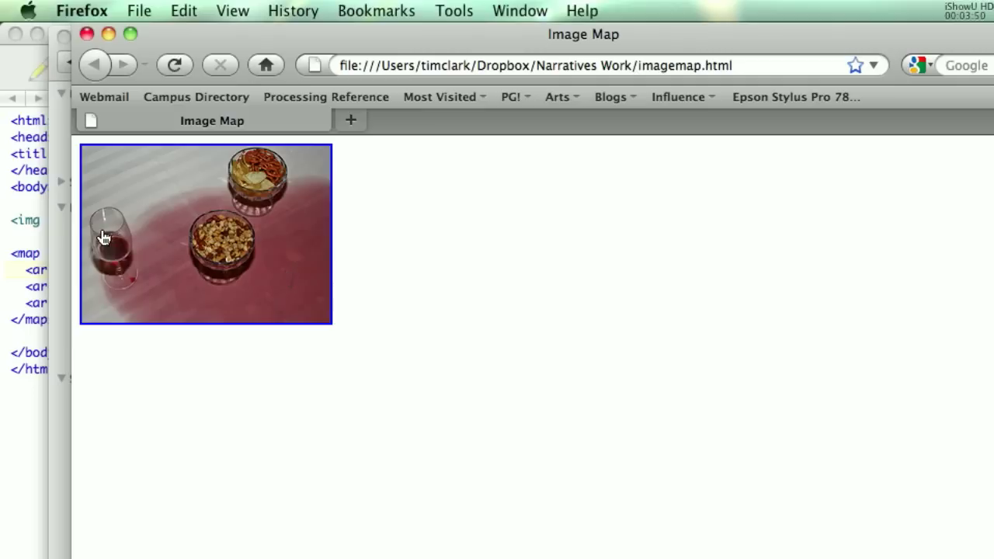
pyautogui.moveTo(128, 188)
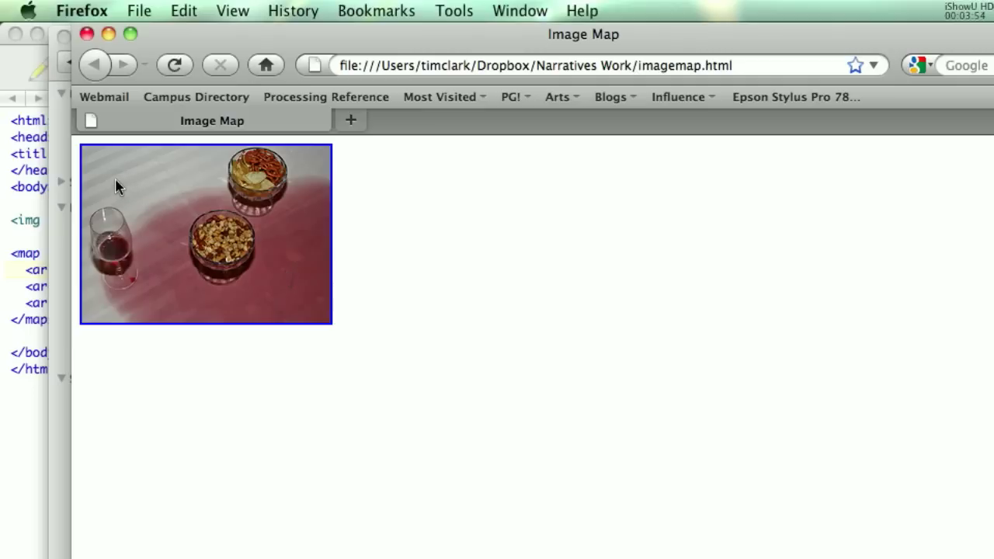
pyautogui.moveTo(106, 221)
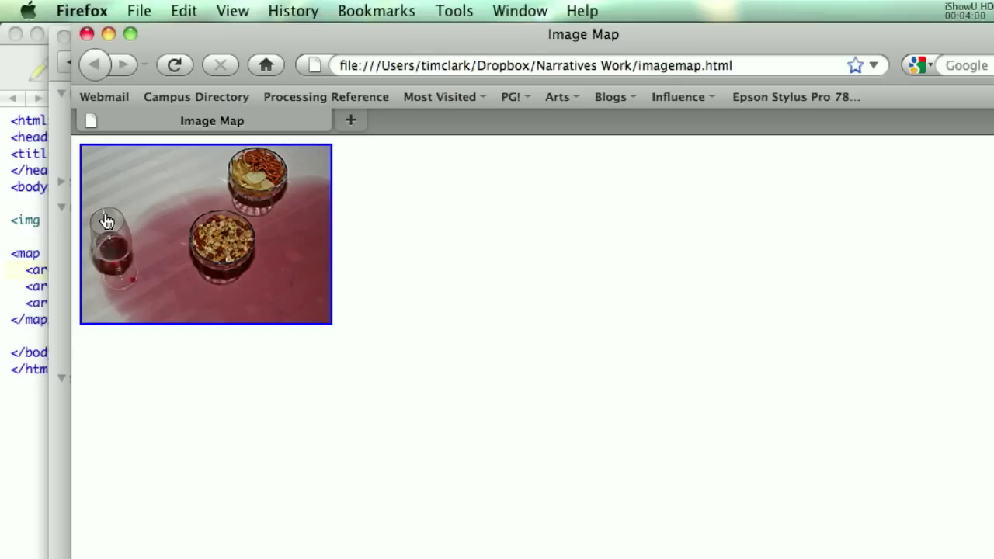
pyautogui.moveTo(161, 221)
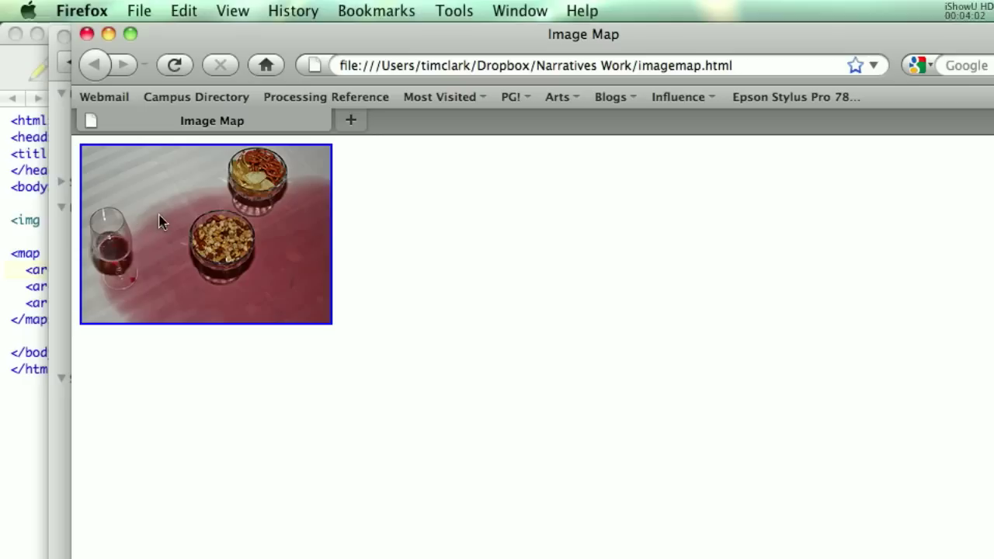
pyautogui.moveTo(209, 234)
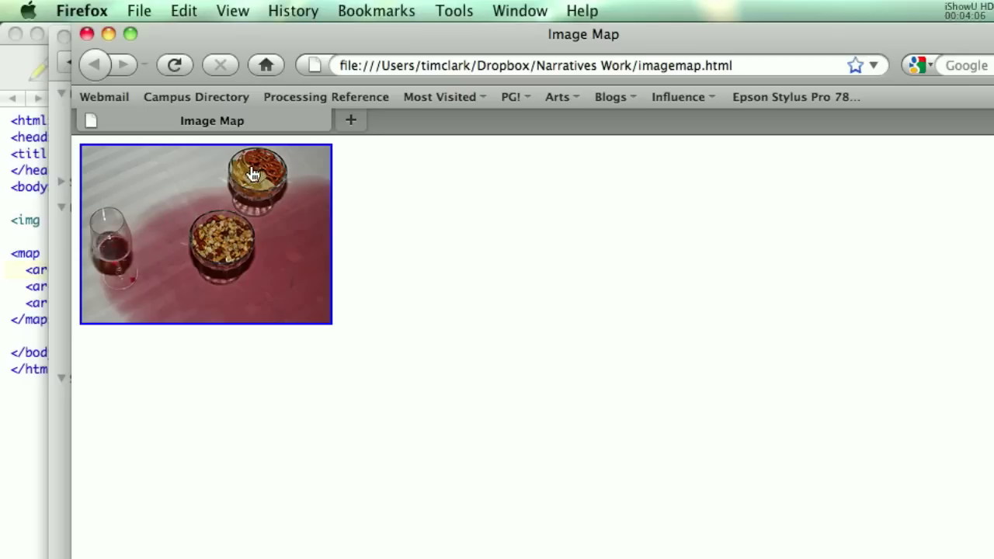
pyautogui.moveTo(299, 165)
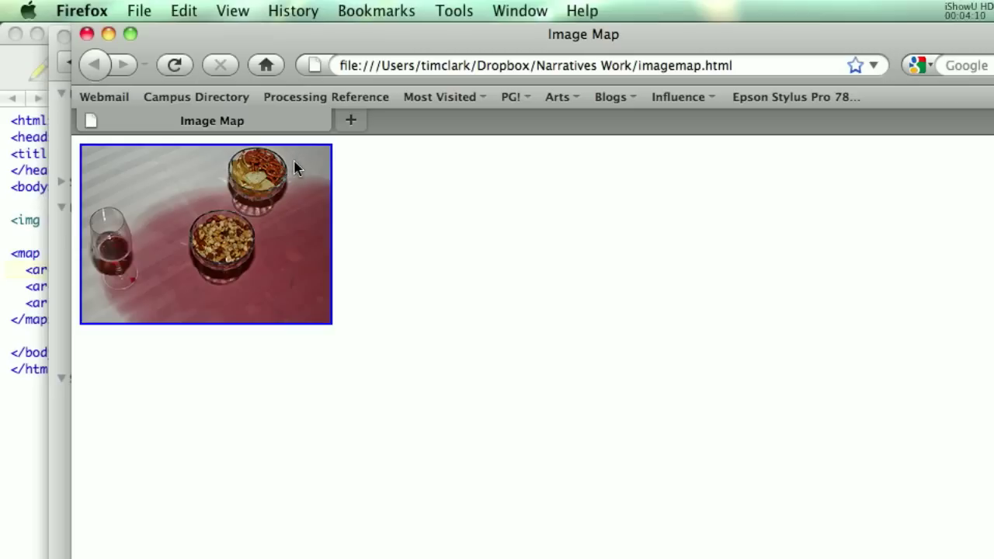
pyautogui.click(112, 243)
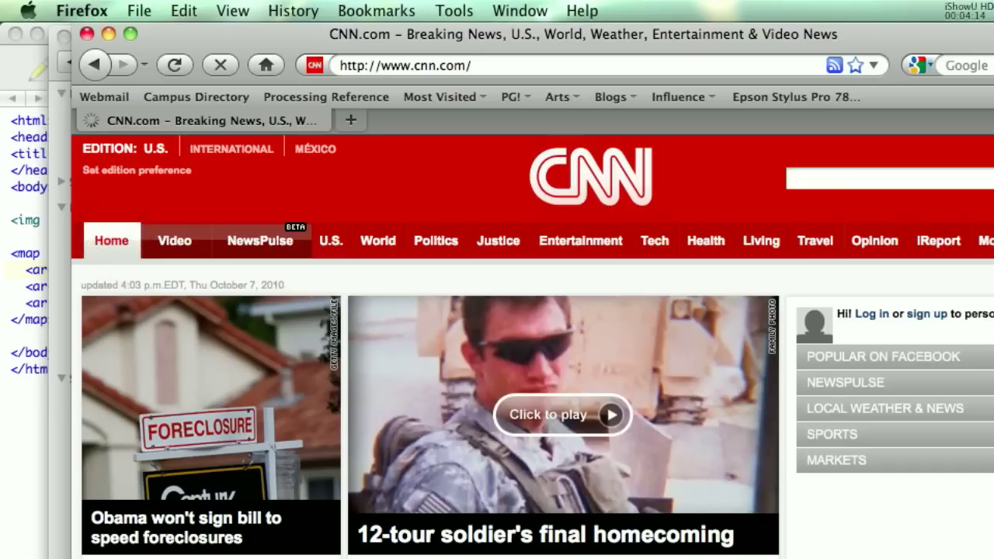
# - Return to the Image Map page, follow the top bowl hotspot to Yahoo, and go back again
pyautogui.click(95, 65)
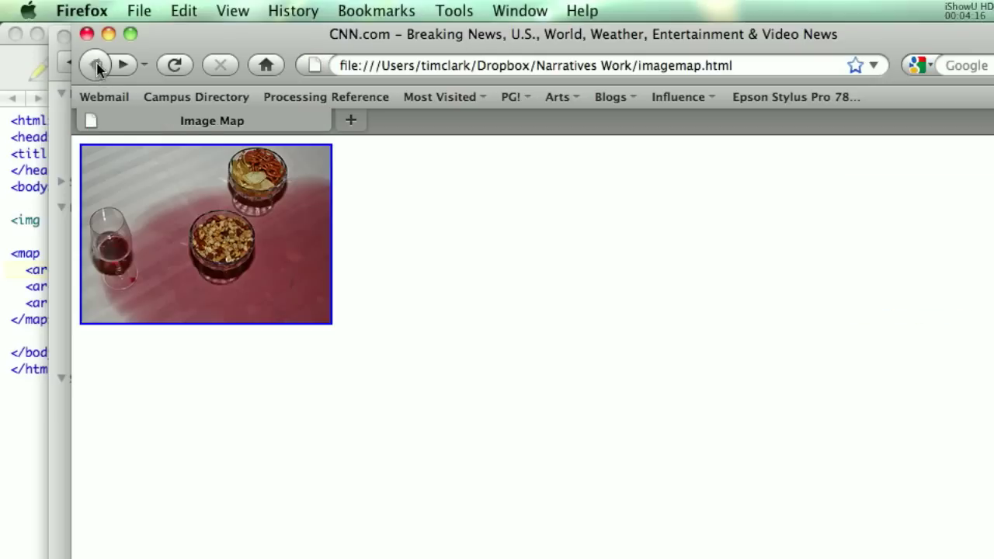
pyautogui.click(220, 249)
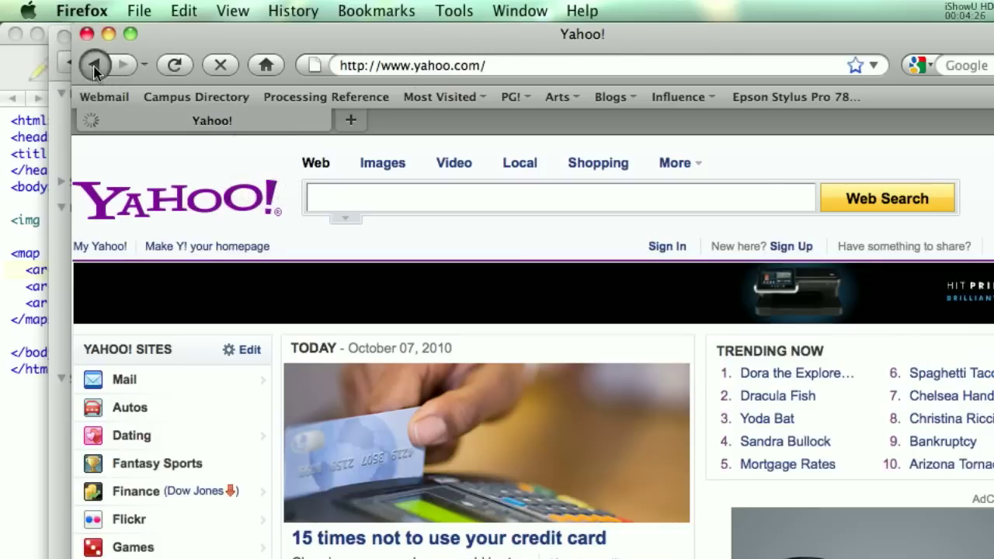
pyautogui.click(93, 65)
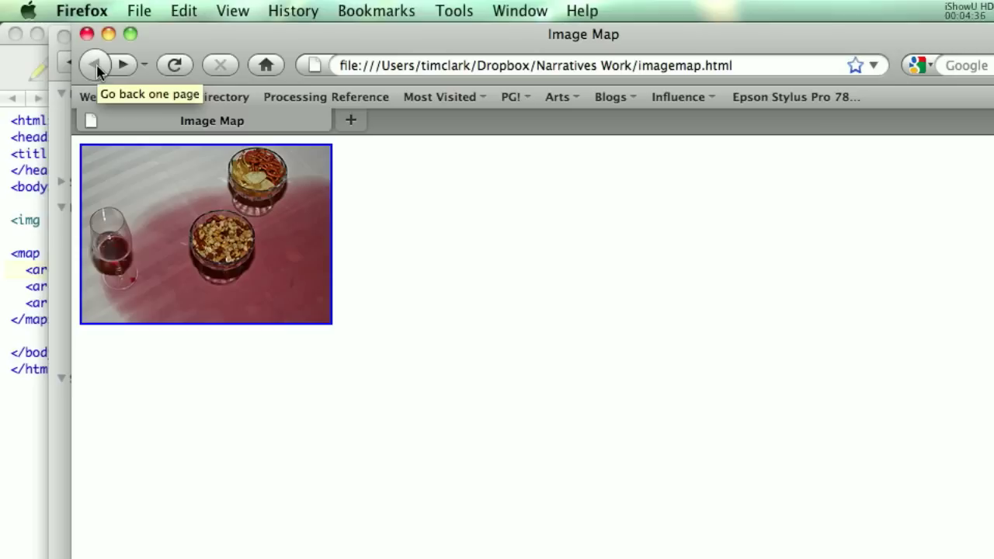
pyautogui.moveTo(115, 87)
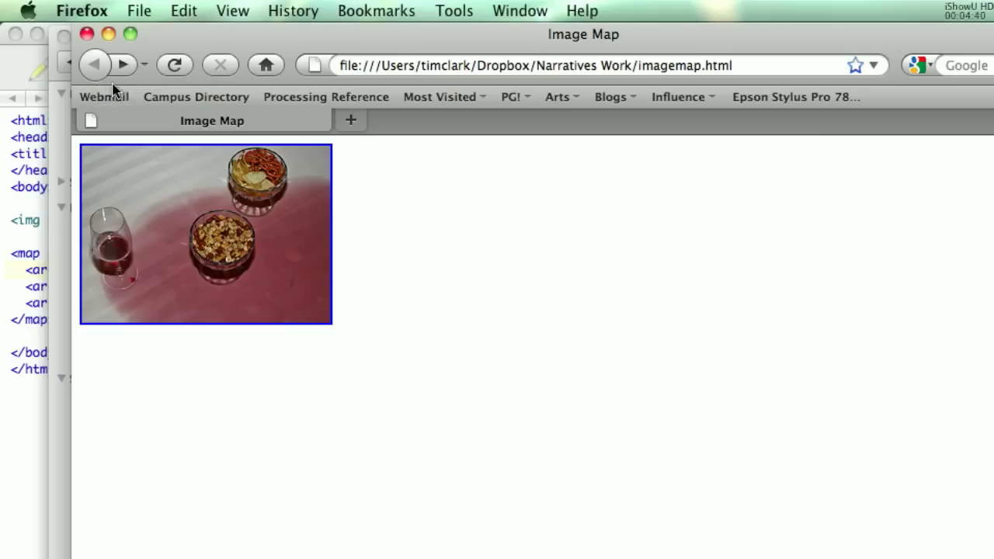
pyautogui.moveTo(149, 83)
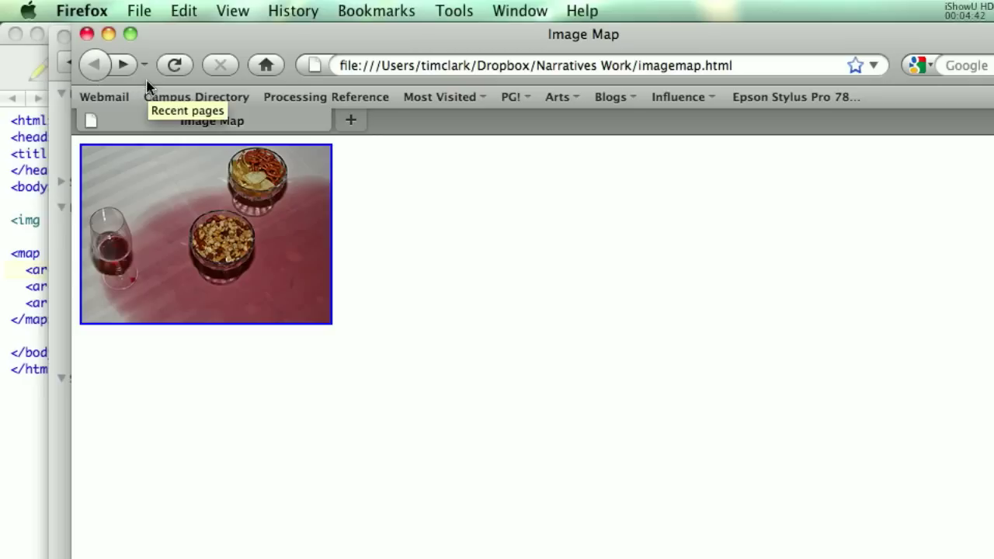
pyautogui.moveTo(98, 49)
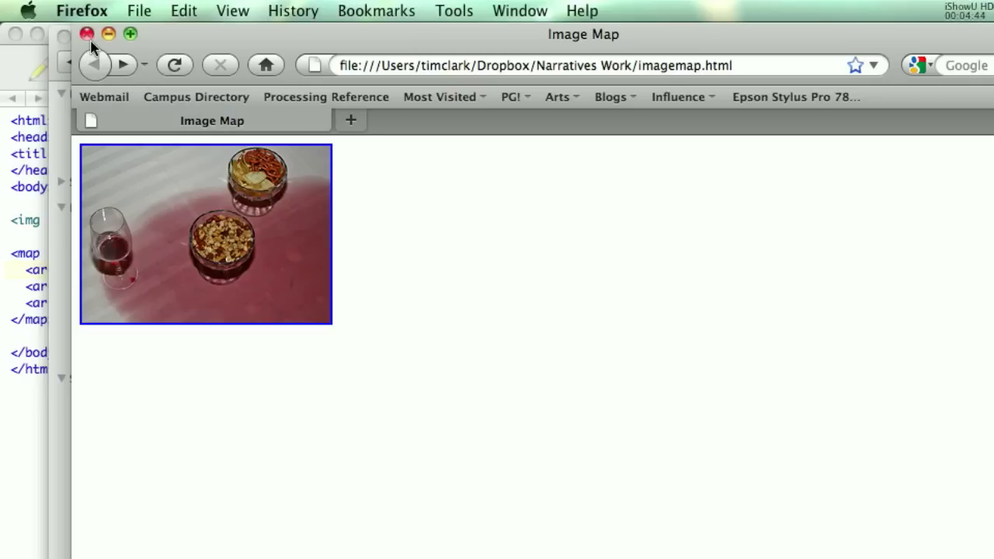